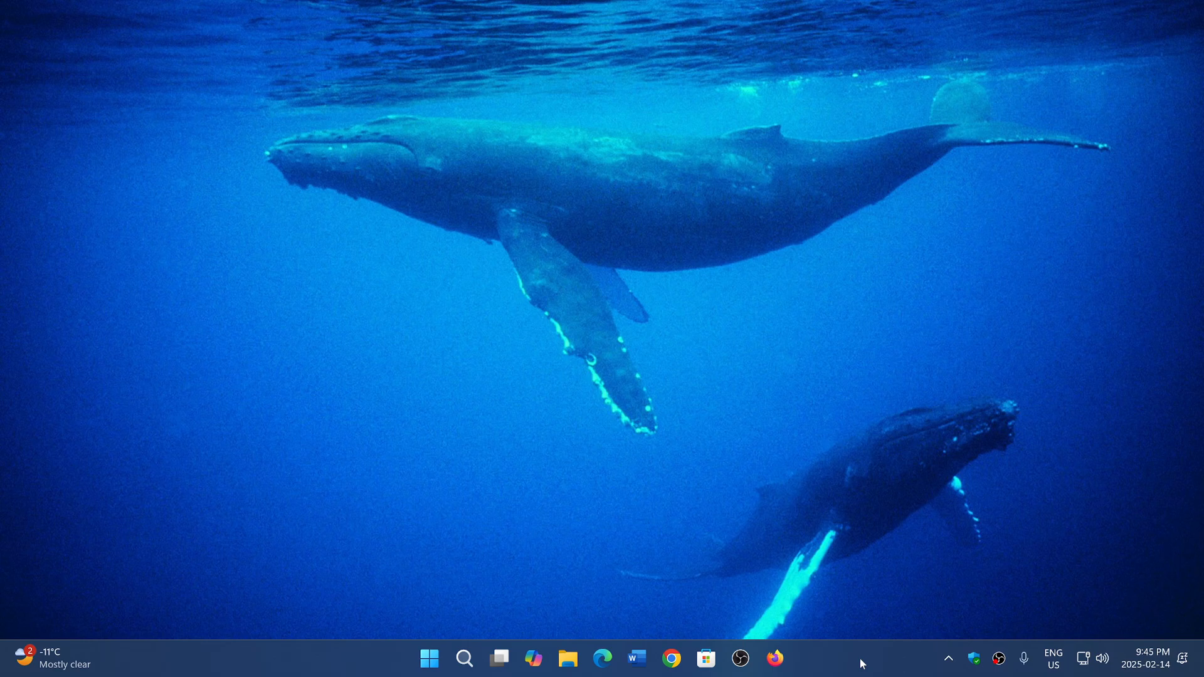
- Launch Edge and show the About page confirming version 133.0.3065.69 is up to date
{"action": "left_click", "coordinate": [602, 658]}
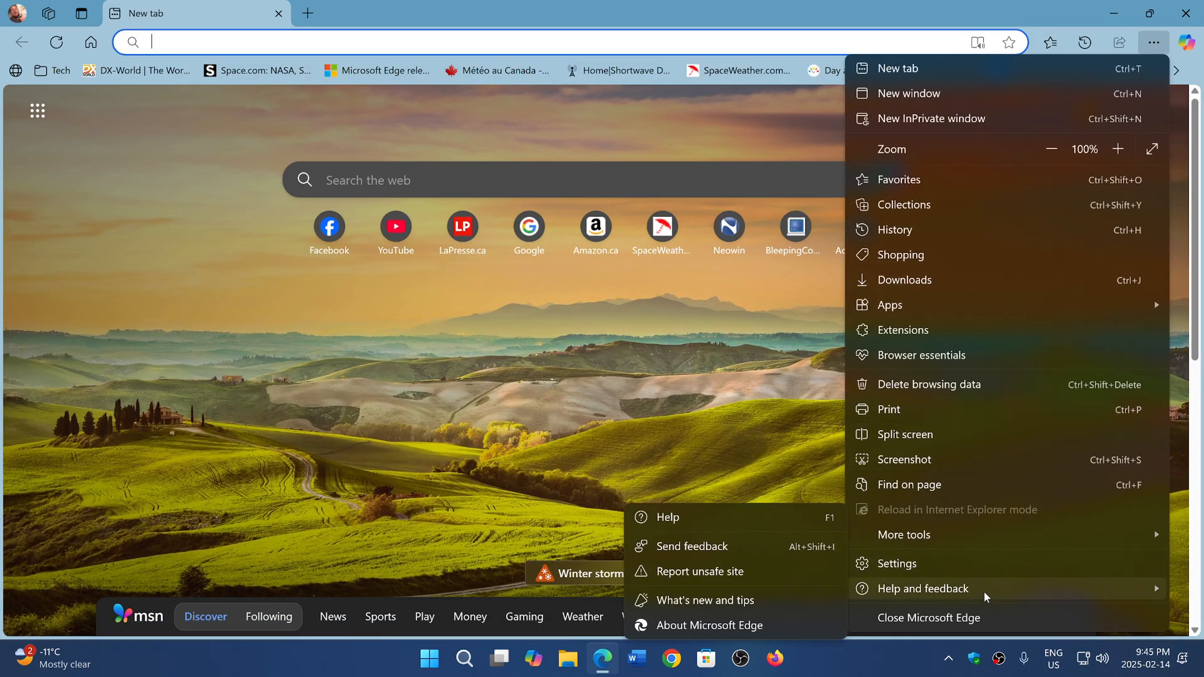
{"action": "left_click", "coordinate": [720, 625]}
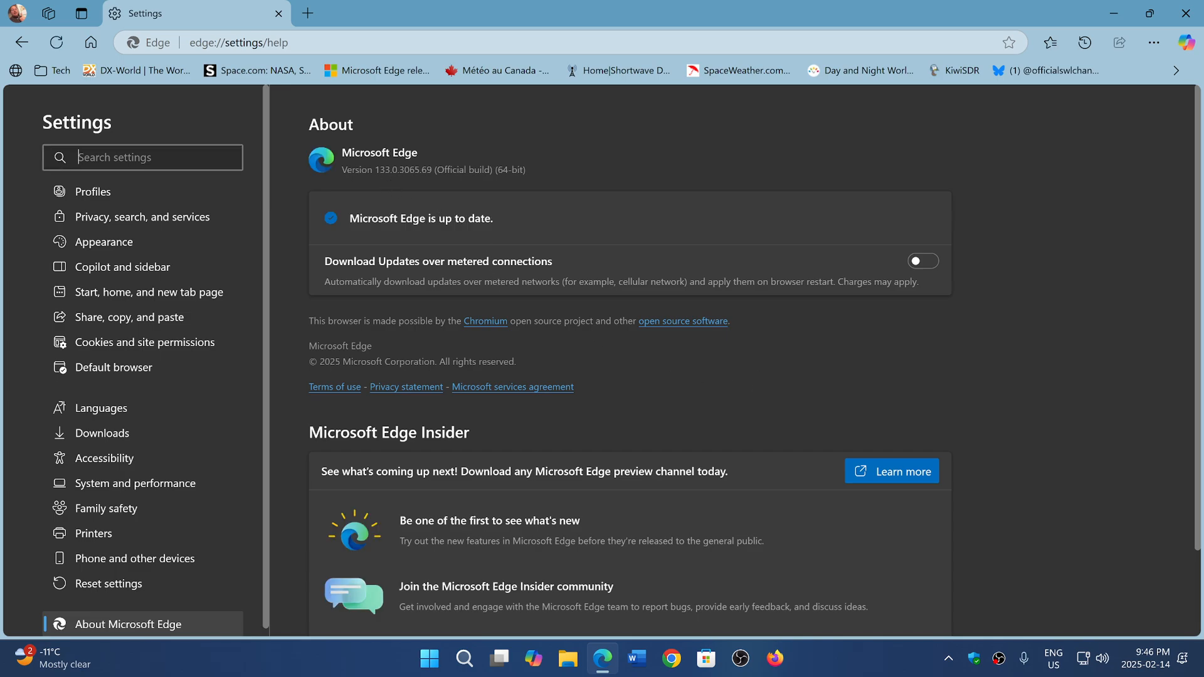
{"action": "mouse_move", "coordinate": [440, 190]}
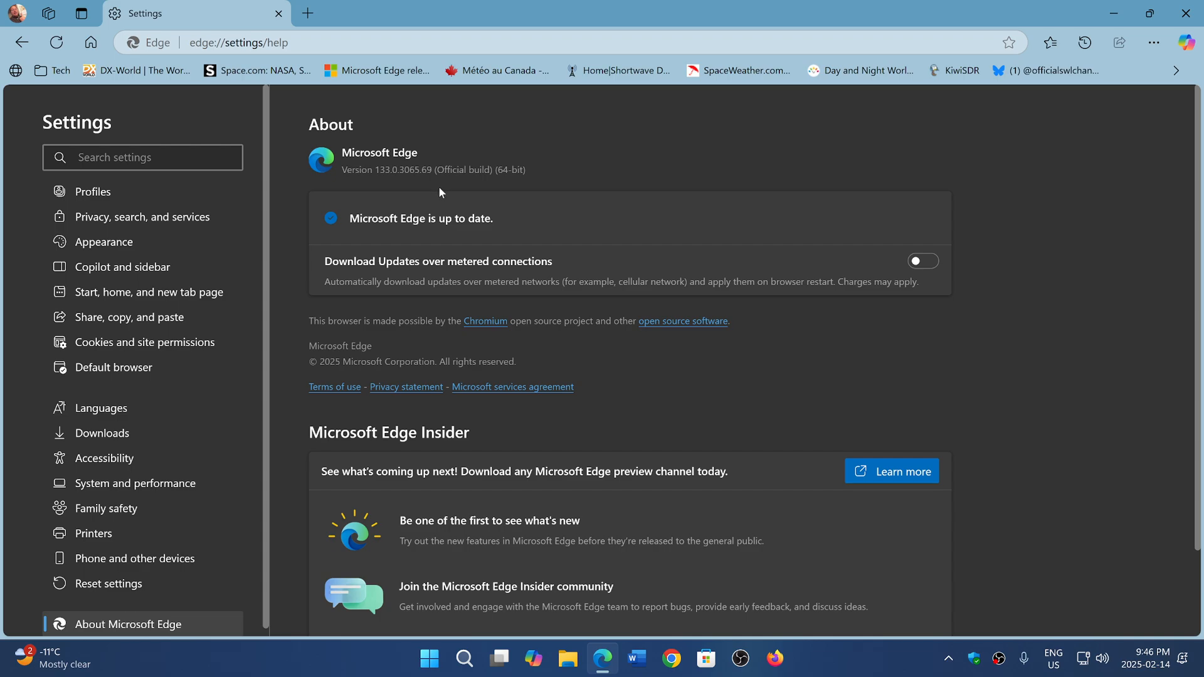
{"action": "mouse_move", "coordinate": [1010, 407]}
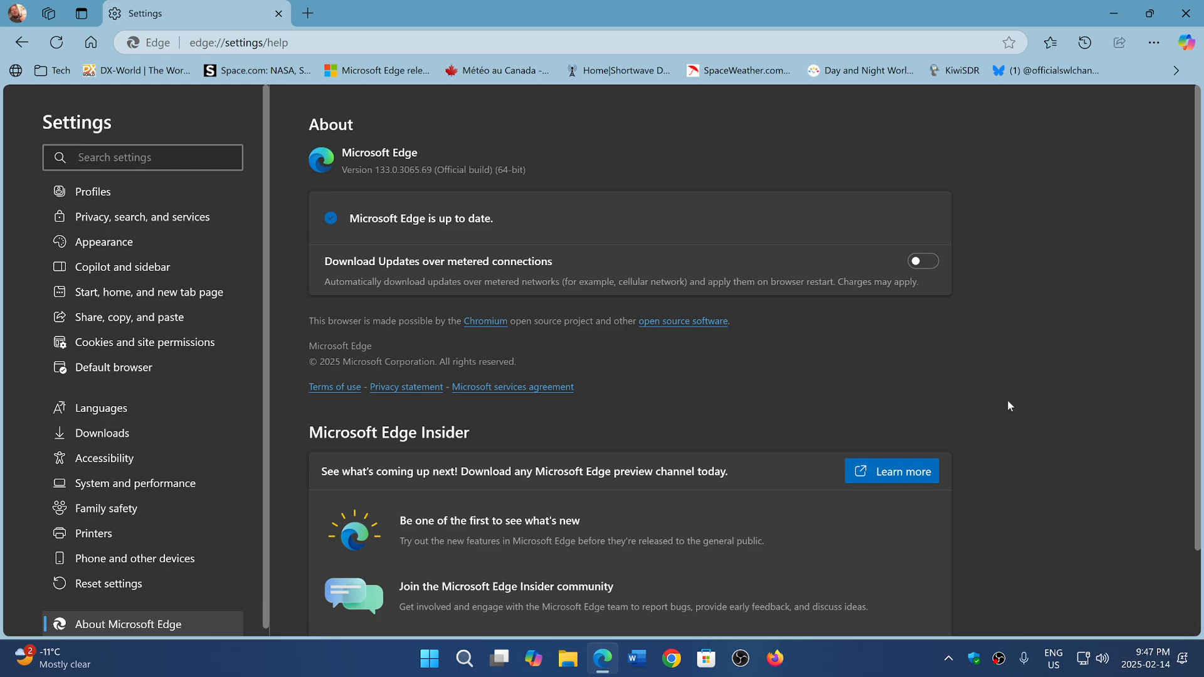
{"action": "mouse_move", "coordinate": [1029, 372]}
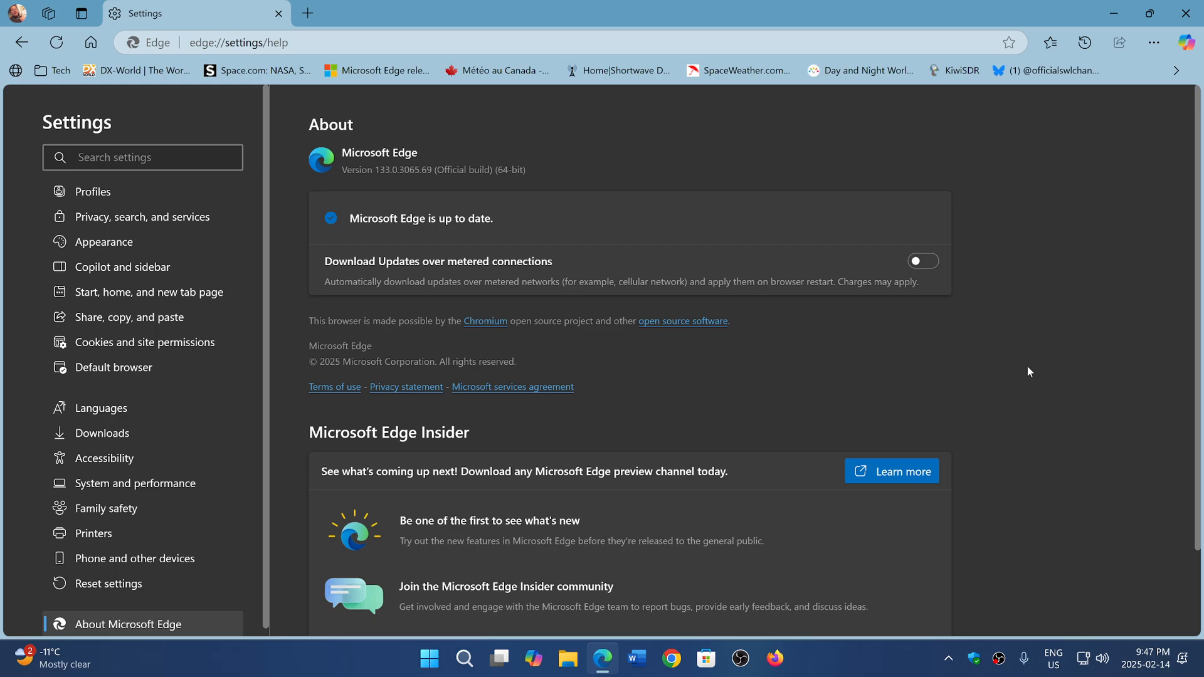